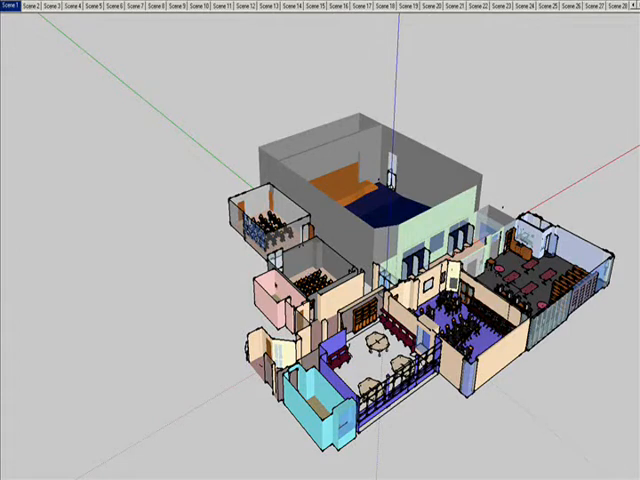
pyautogui.moveTo(140, 160)
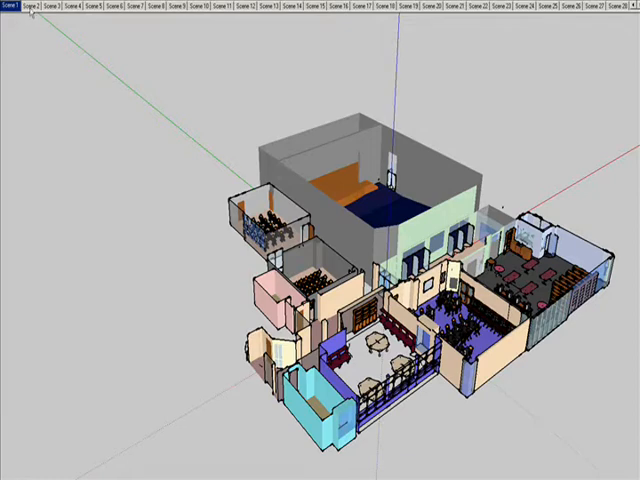
# - Step through the first scene tabs from the aerial front view to the glazed entrance close-up
pyautogui.click(34, 8)
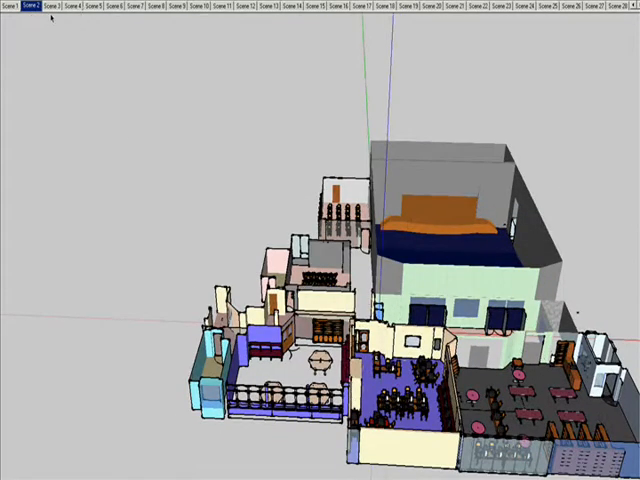
pyautogui.click(48, 8)
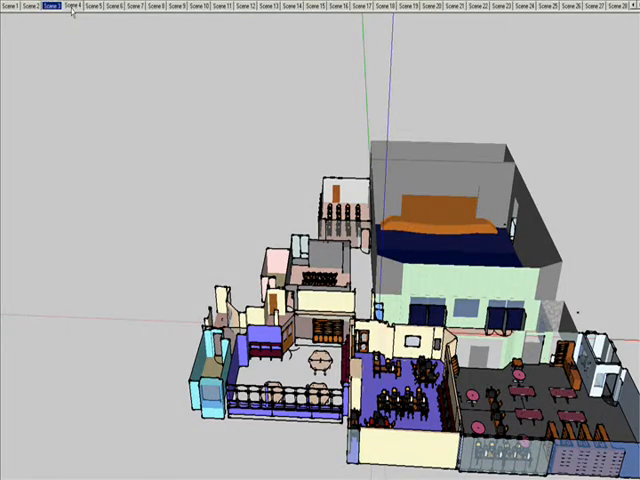
pyautogui.click(68, 8)
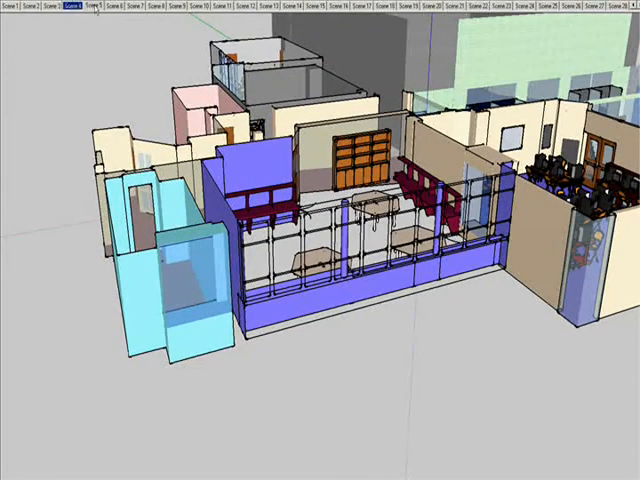
# - View the dining area, dining tables, auditorium overhead, corridor rooms, then the small cyan room
pyautogui.click(90, 8)
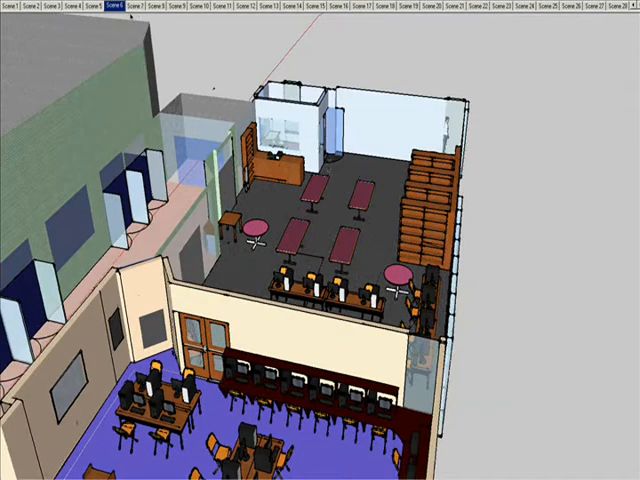
pyautogui.click(132, 8)
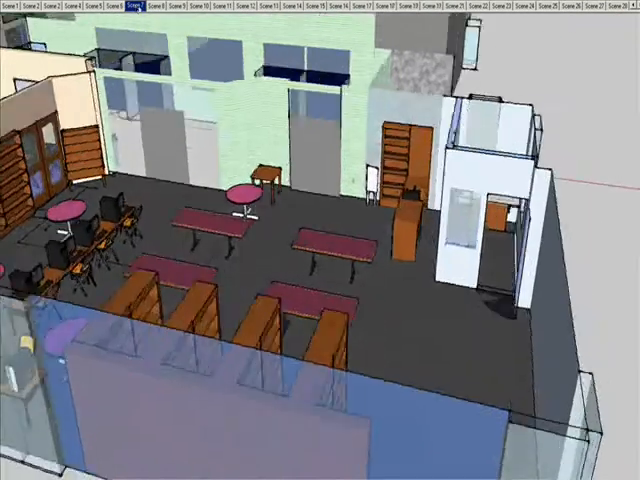
pyautogui.click(156, 8)
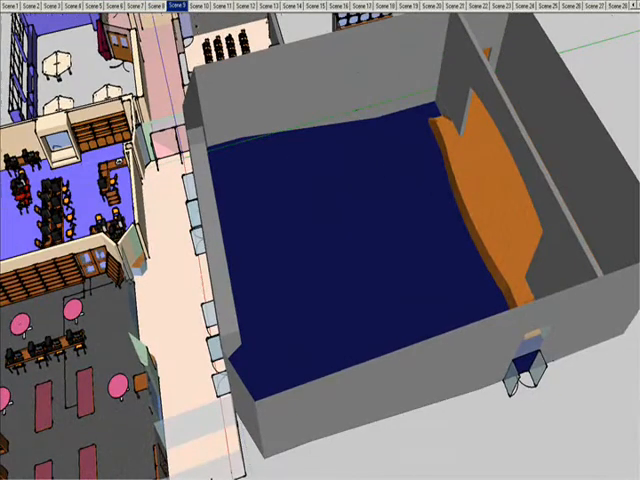
pyautogui.click(210, 8)
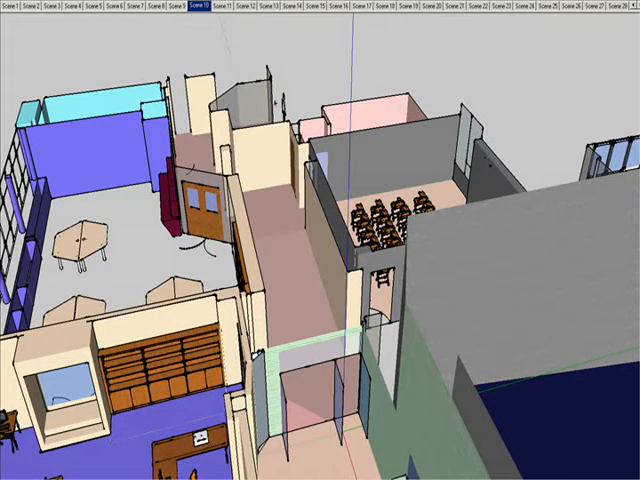
pyautogui.click(220, 8)
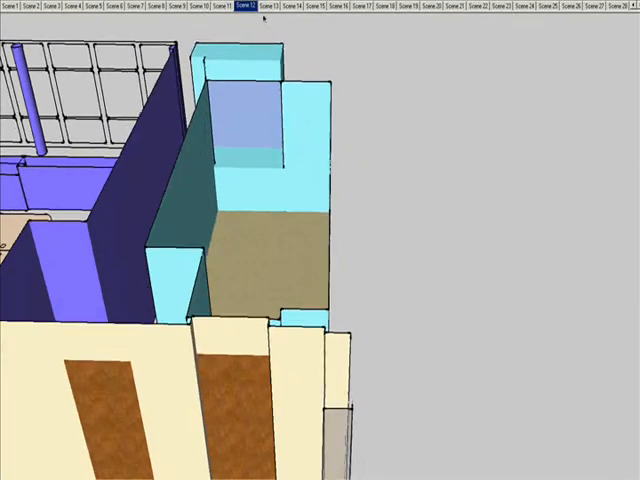
# - View the cyan room, the orange-chair seminar room, the auditorium overhead, then an eye-level corridor
pyautogui.click(268, 8)
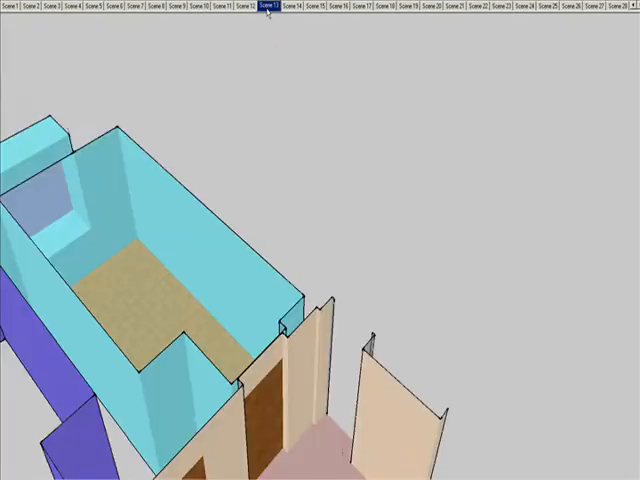
pyautogui.click(268, 8)
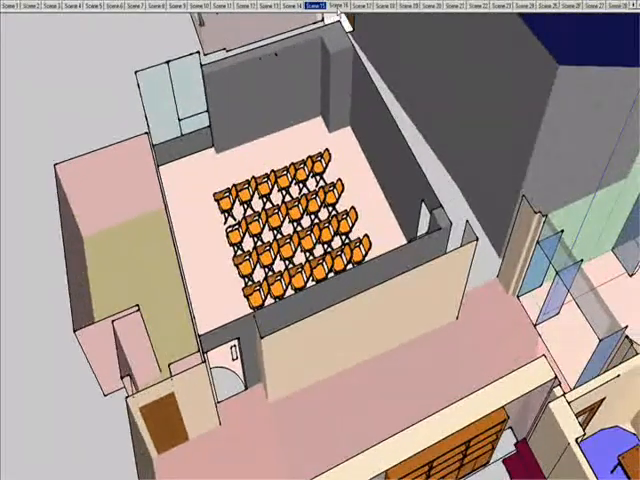
pyautogui.click(344, 8)
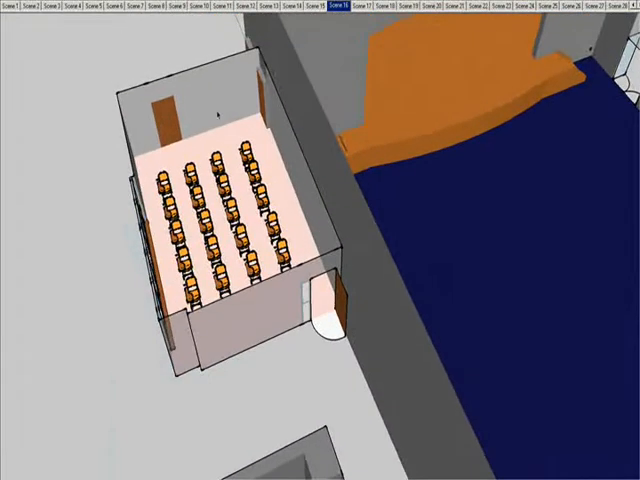
pyautogui.click(364, 8)
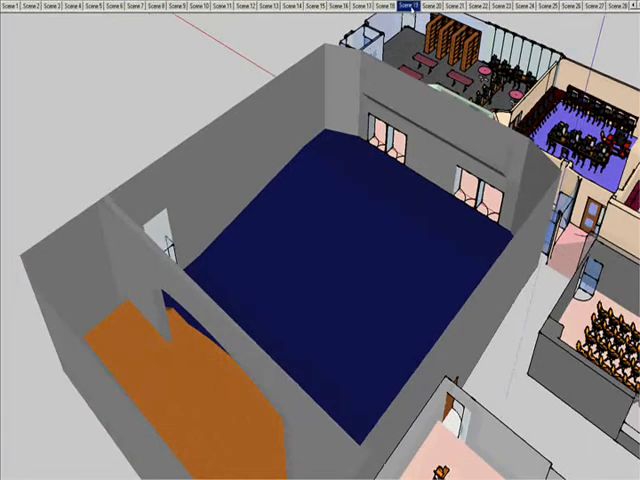
pyautogui.click(434, 8)
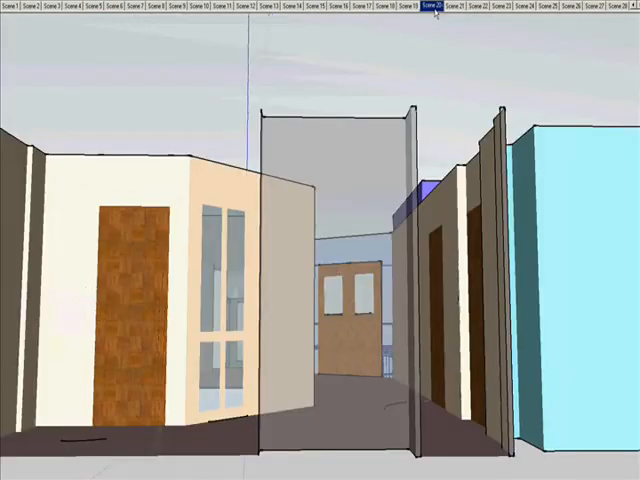
# - Walk at eye level toward the wooden door, glass-panelled door, long corridor and narrow doorway
pyautogui.click(438, 8)
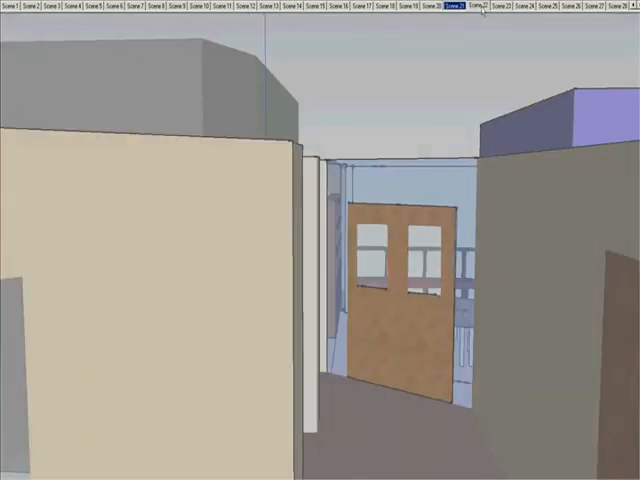
pyautogui.click(484, 6)
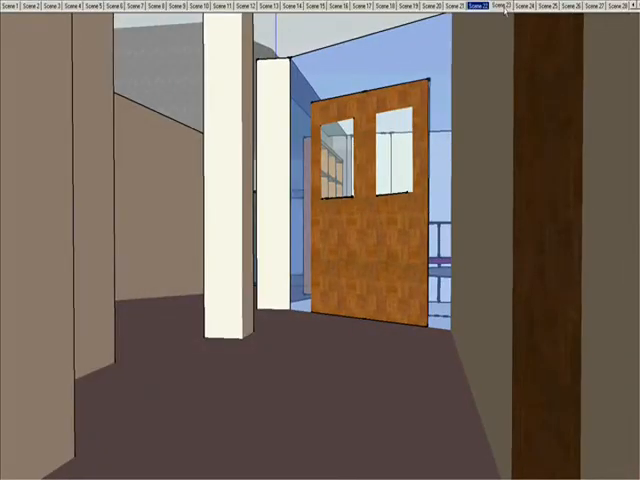
pyautogui.click(500, 8)
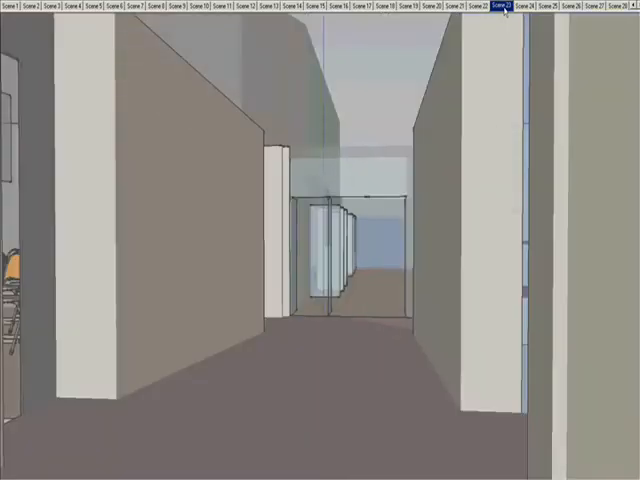
pyautogui.click(512, 8)
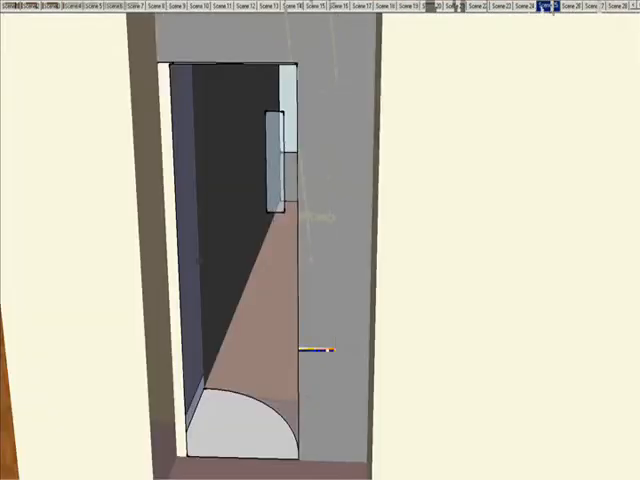
# - Enter the folding-chair room, view the orange rows, then return to the corridor view
pyautogui.click(548, 8)
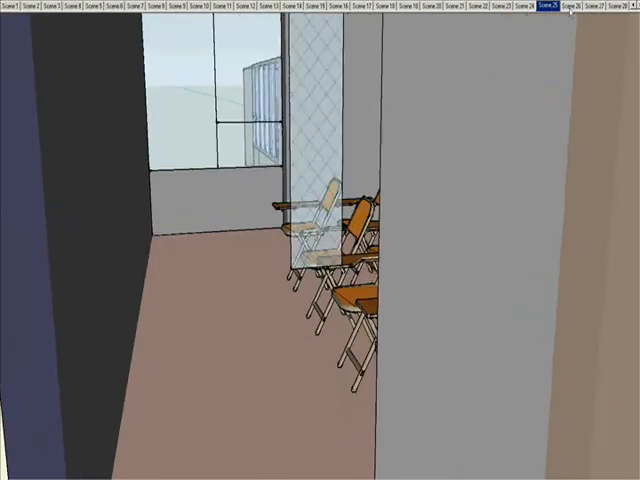
pyautogui.click(572, 8)
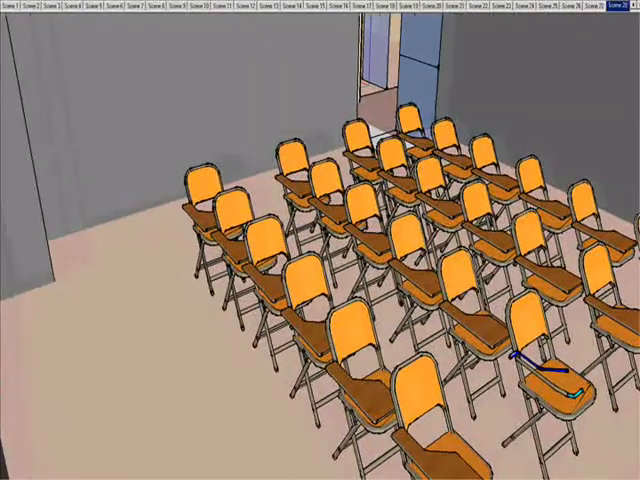
pyautogui.click(464, 10)
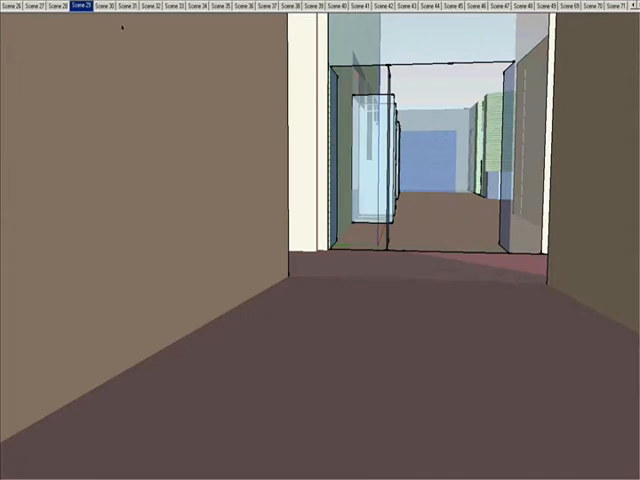
# - Pass through the glass doors and corridor scenes to the overview of the large blue hall
pyautogui.click(100, 8)
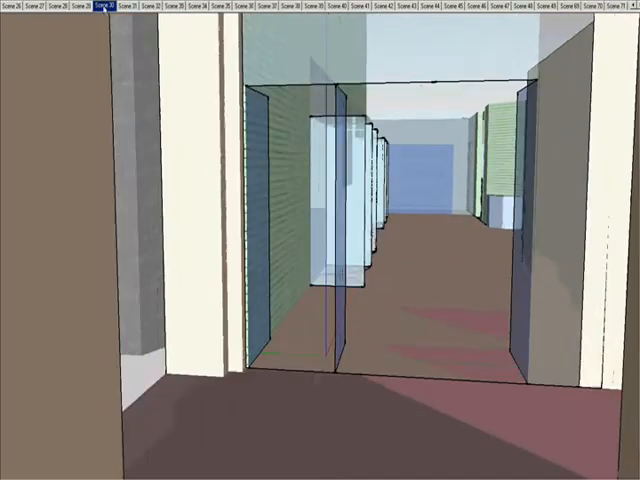
pyautogui.click(132, 8)
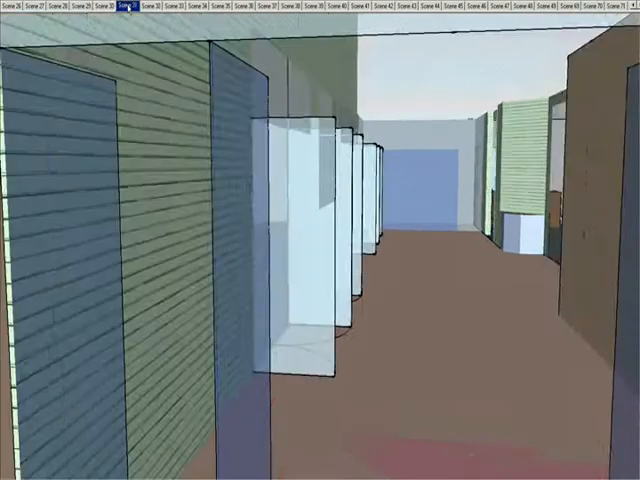
pyautogui.click(156, 8)
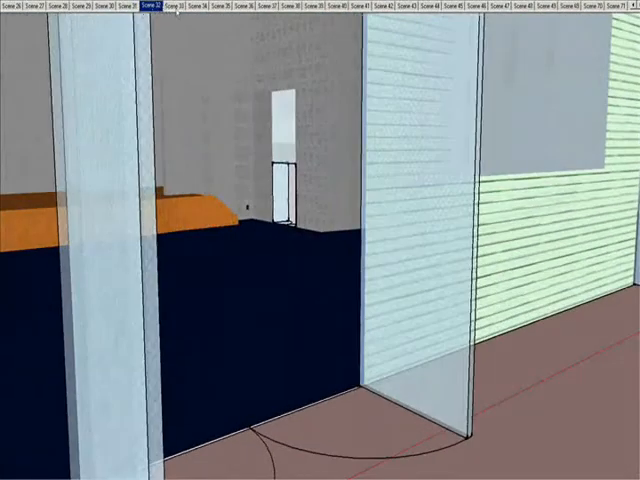
pyautogui.click(178, 6)
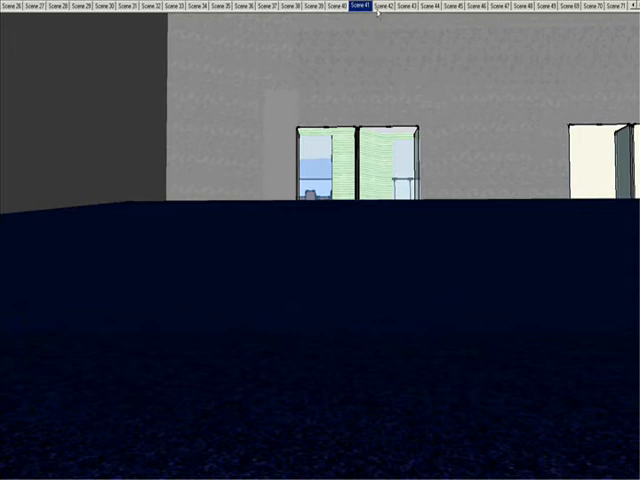
pyautogui.click(384, 8)
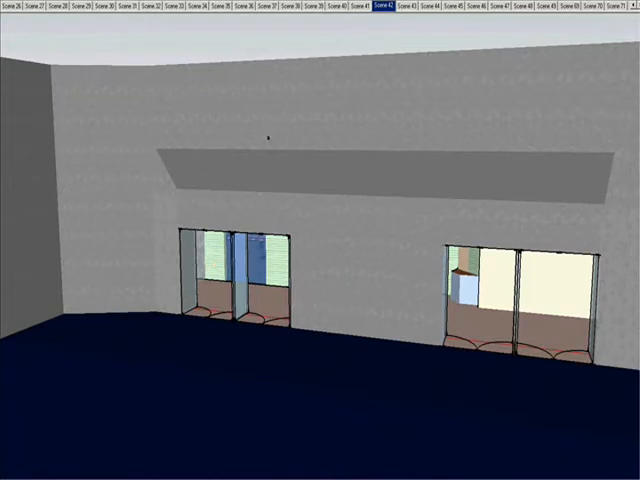
pyautogui.moveTo(412, 8)
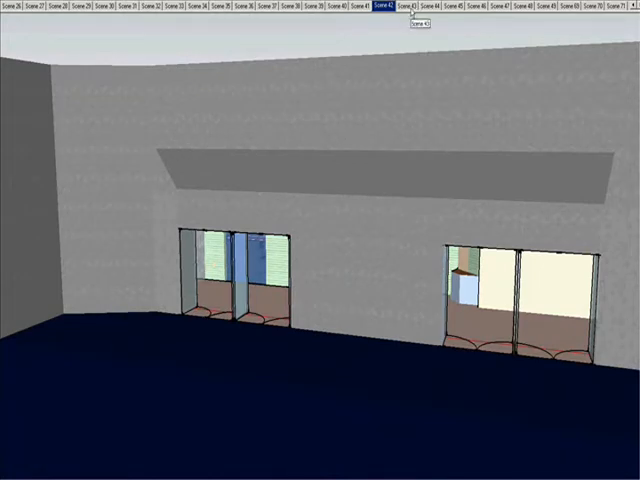
# - View the doorway into the next room, then the wooden counter room from above and closer
pyautogui.click(408, 8)
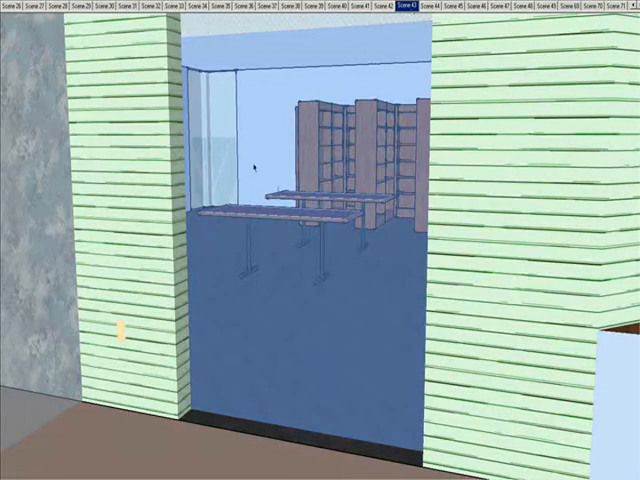
pyautogui.click(432, 8)
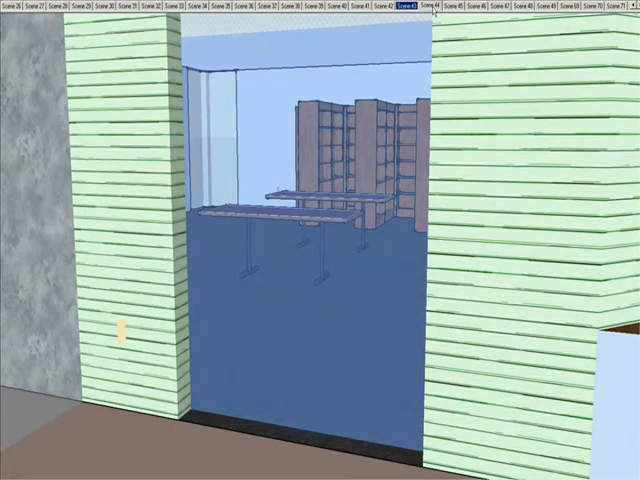
pyautogui.click(440, 8)
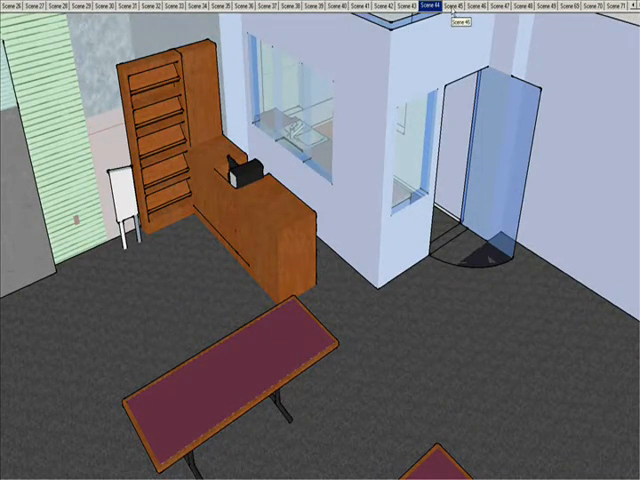
pyautogui.click(462, 8)
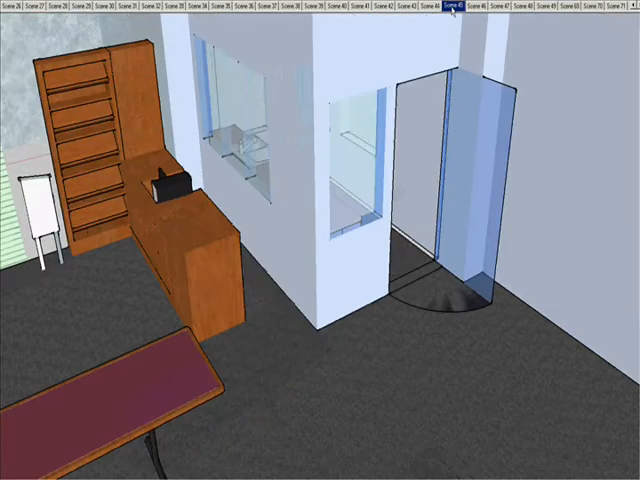
# - View the glazed office door up close and along its wall, then the library tables
pyautogui.click(456, 8)
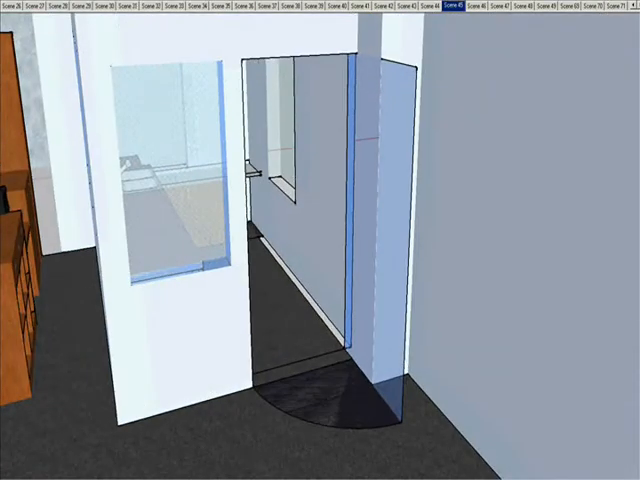
pyautogui.click(488, 8)
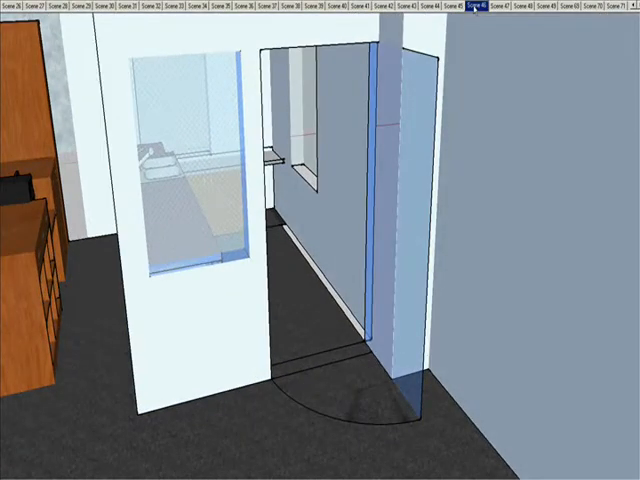
pyautogui.click(482, 8)
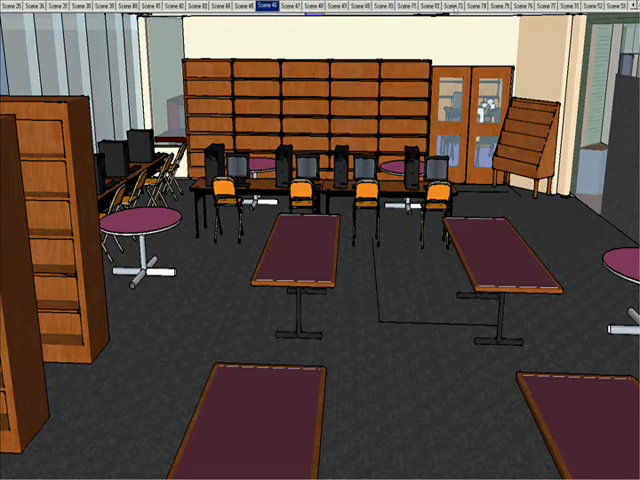
# - View the computer lab: desk and whiteboard, overhead, low among the chairs, and toward the window
pyautogui.click(292, 8)
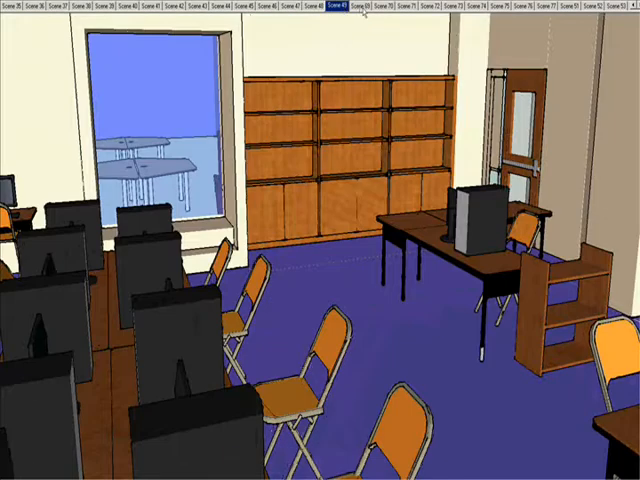
pyautogui.click(364, 8)
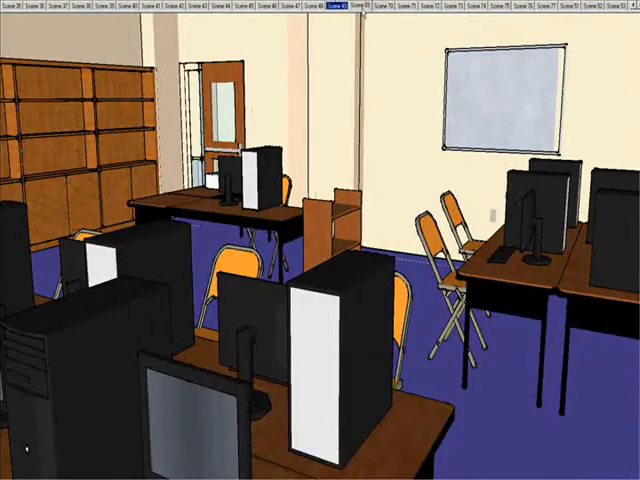
pyautogui.click(374, 8)
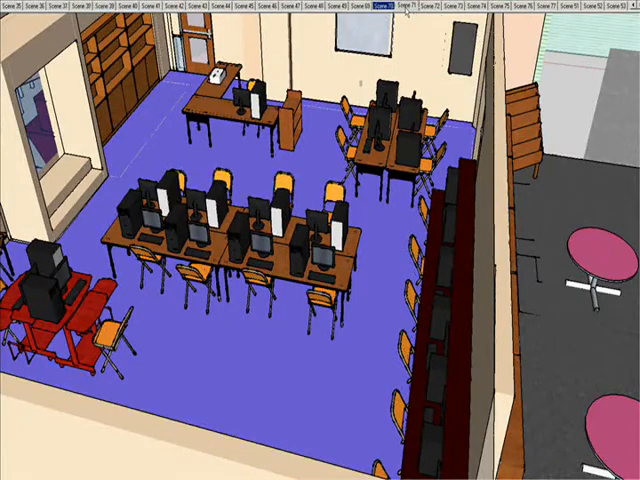
pyautogui.click(408, 8)
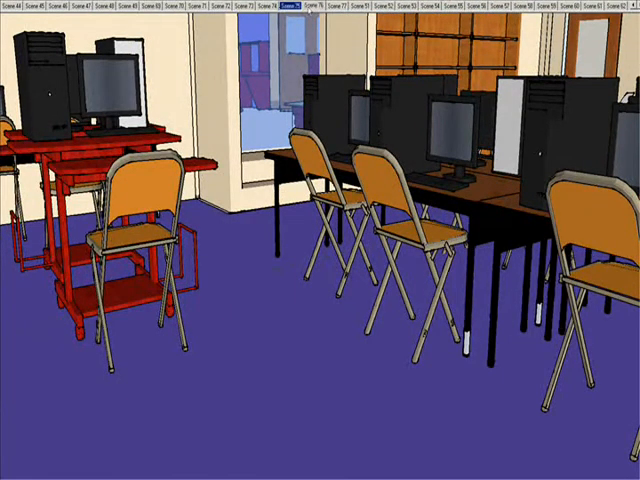
pyautogui.click(308, 8)
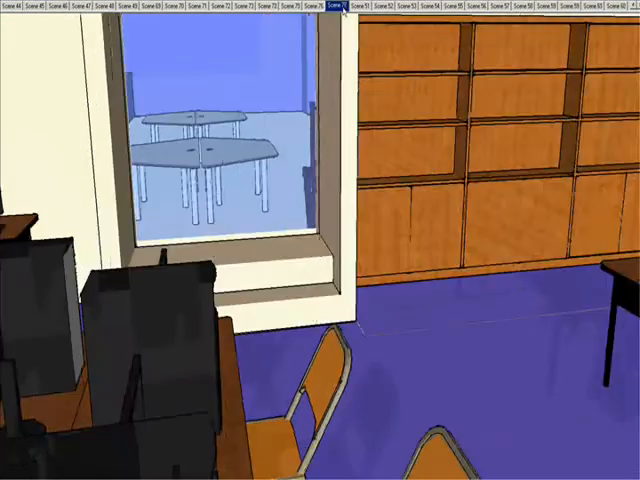
# - View the hexagonal-table room, a single table, the double door and bench, then the orange-chair room
pyautogui.click(338, 6)
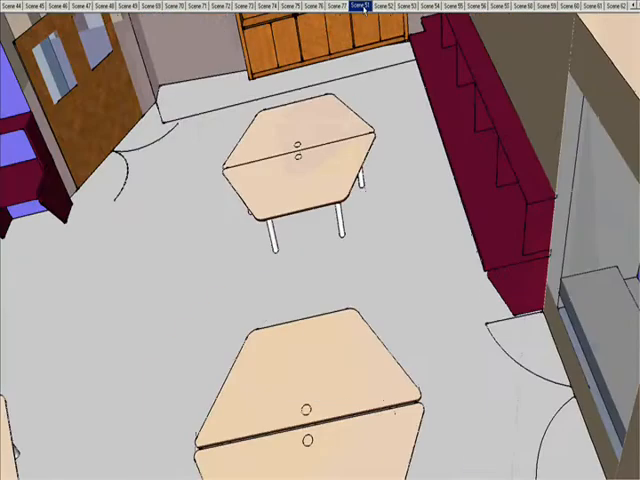
pyautogui.click(390, 8)
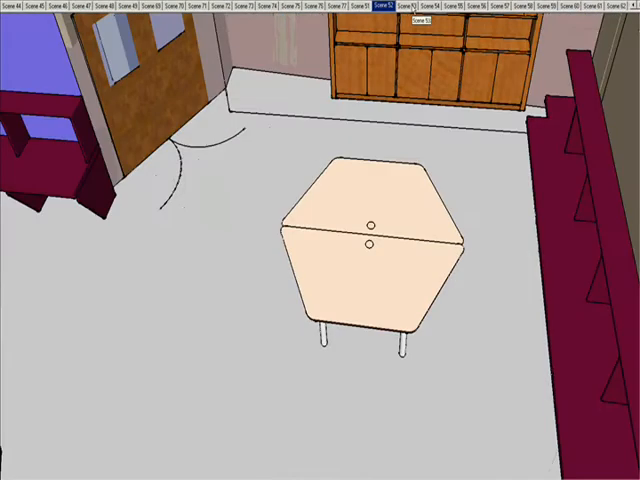
pyautogui.click(400, 6)
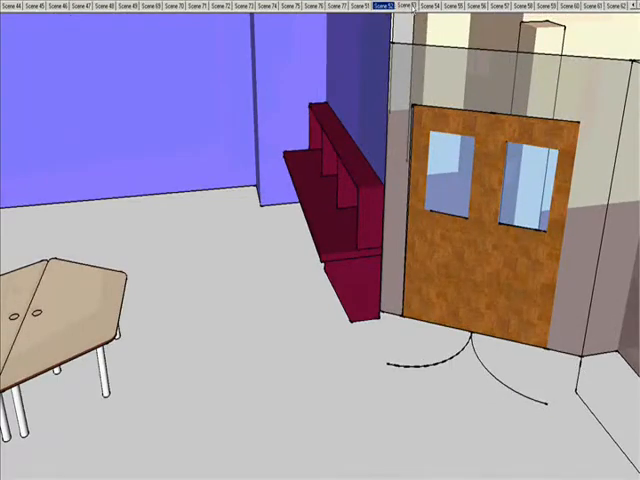
pyautogui.click(422, 6)
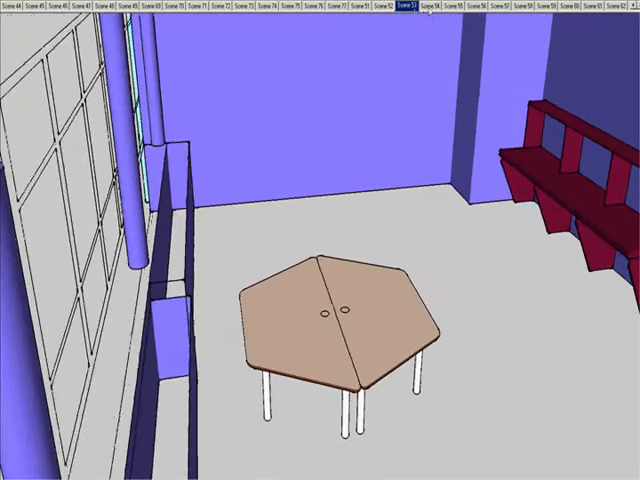
pyautogui.click(434, 8)
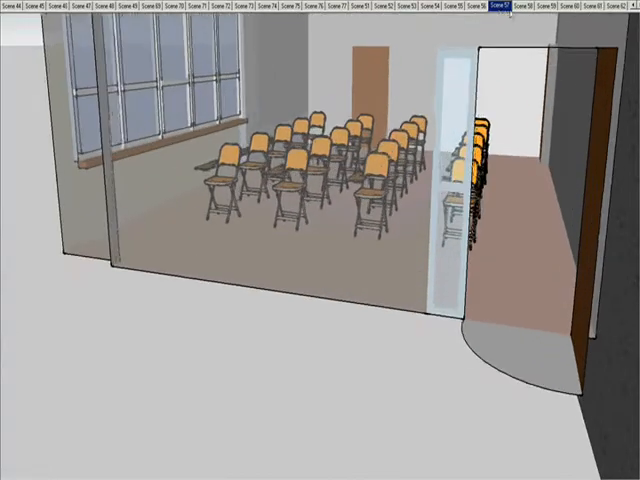
# - Move closer to the chair rows, then show the entire wing from far outside and from above
pyautogui.click(516, 6)
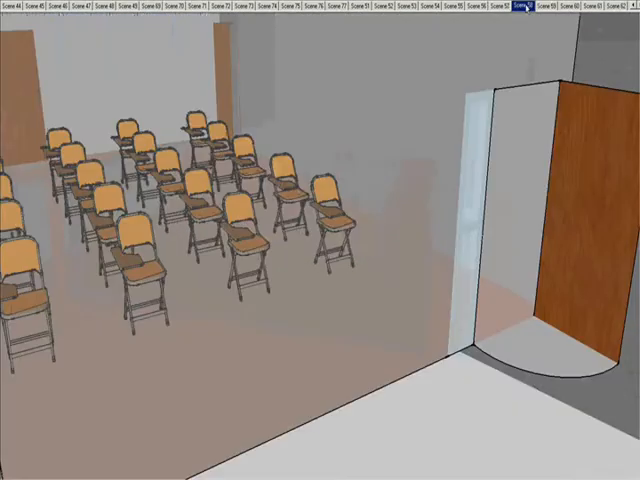
pyautogui.click(528, 6)
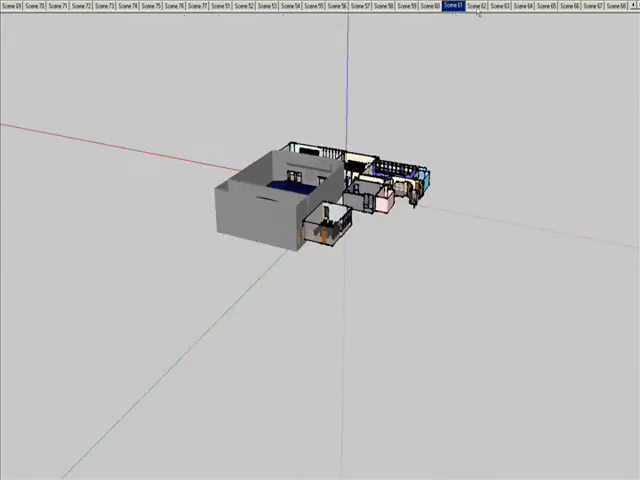
pyautogui.click(480, 6)
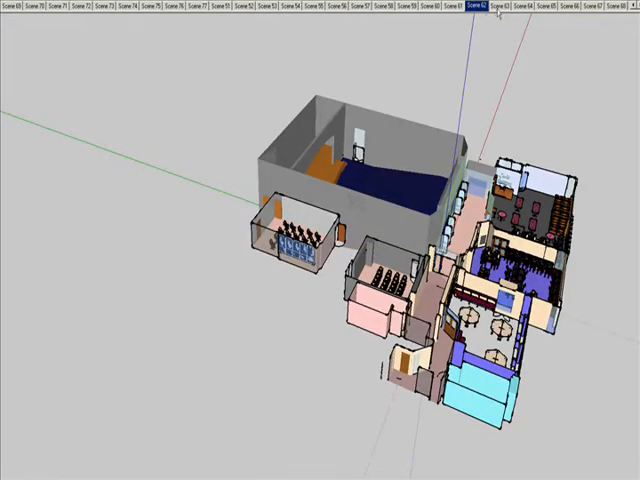